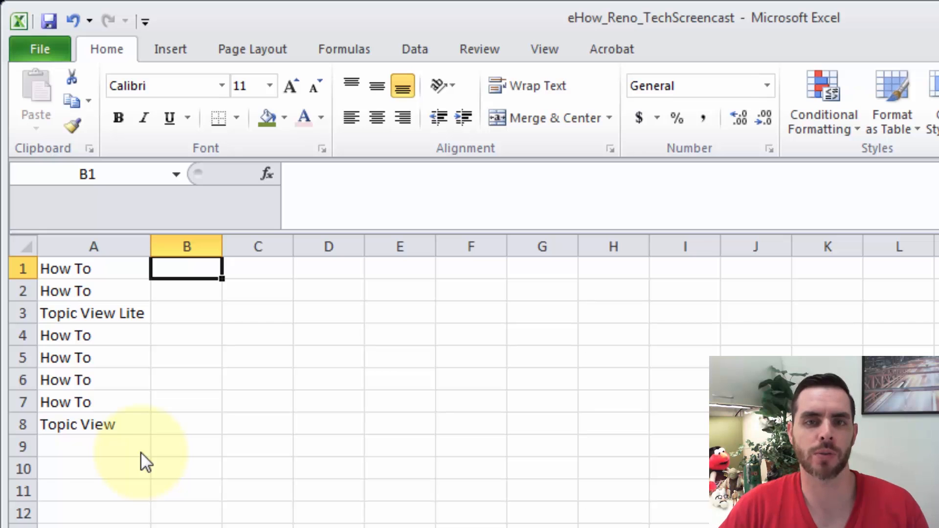
mouse_move(191, 373)
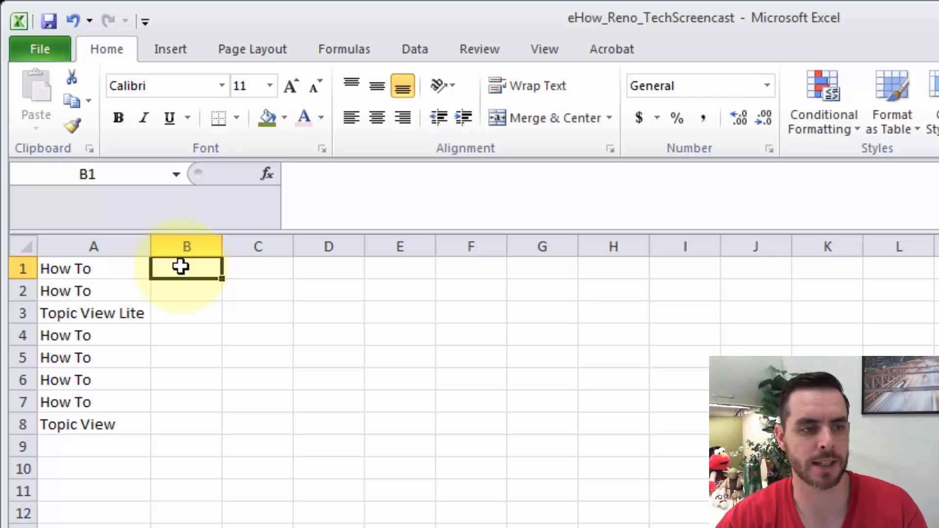
mouse_move(333, 271)
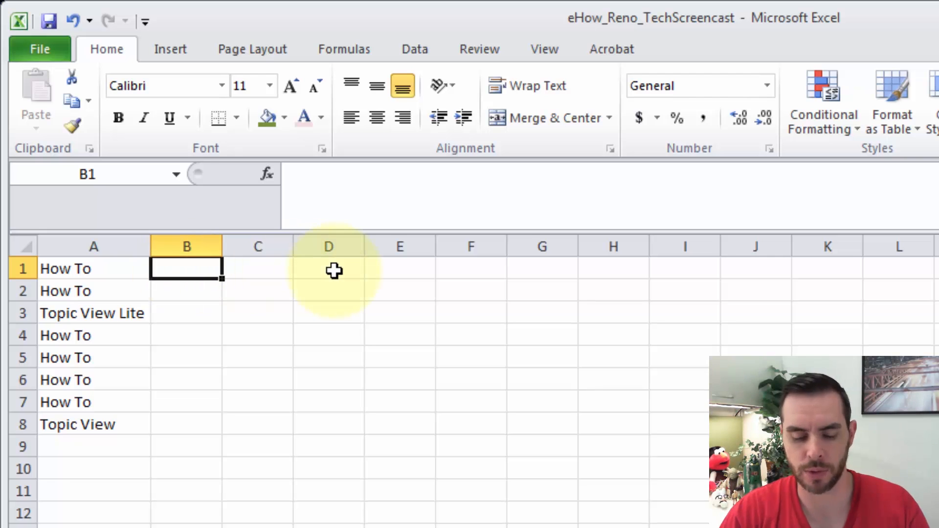
Enter =UPPER(A1) in B1 so it displays HOW TO.
type("=")
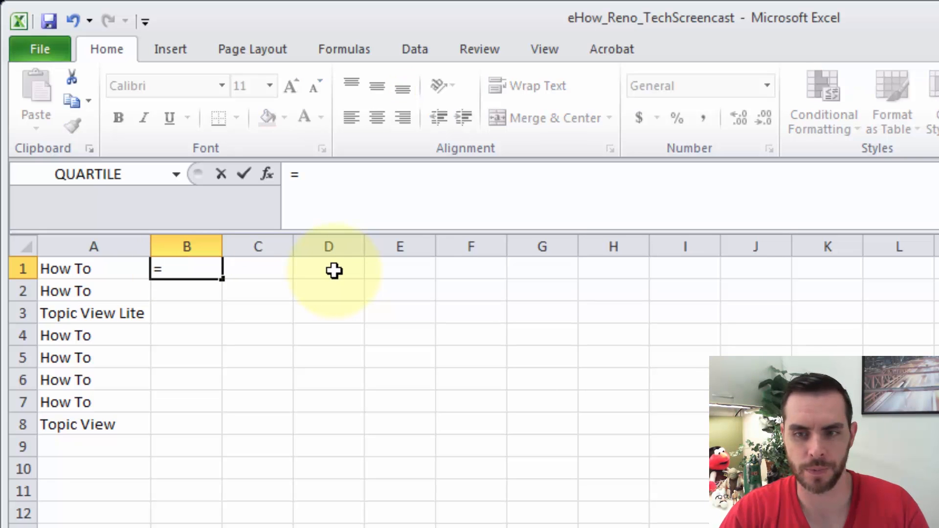
type("UPPER")
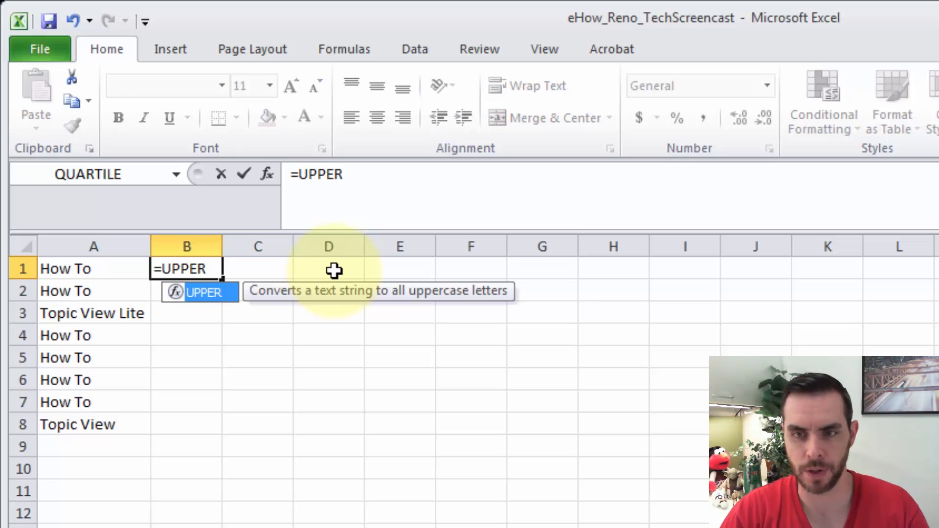
type("(")
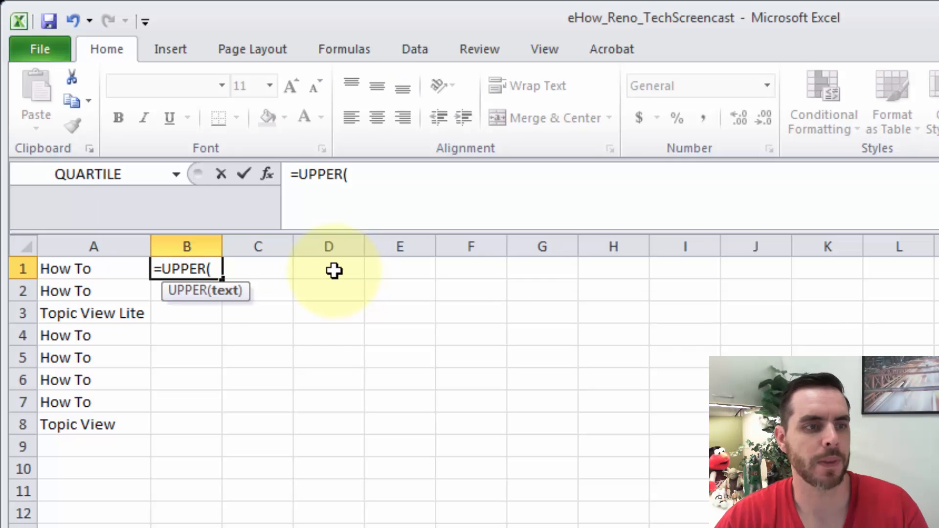
mouse_move(133, 268)
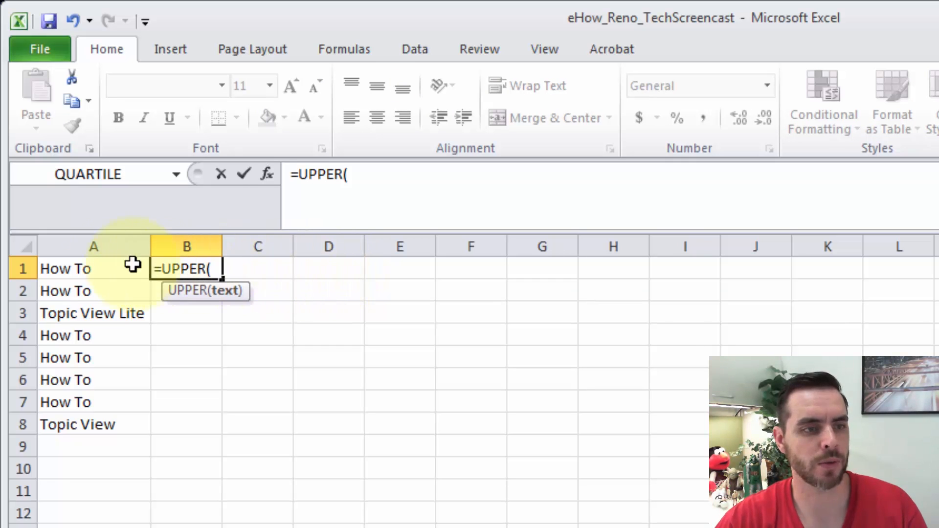
left_click(94, 268)
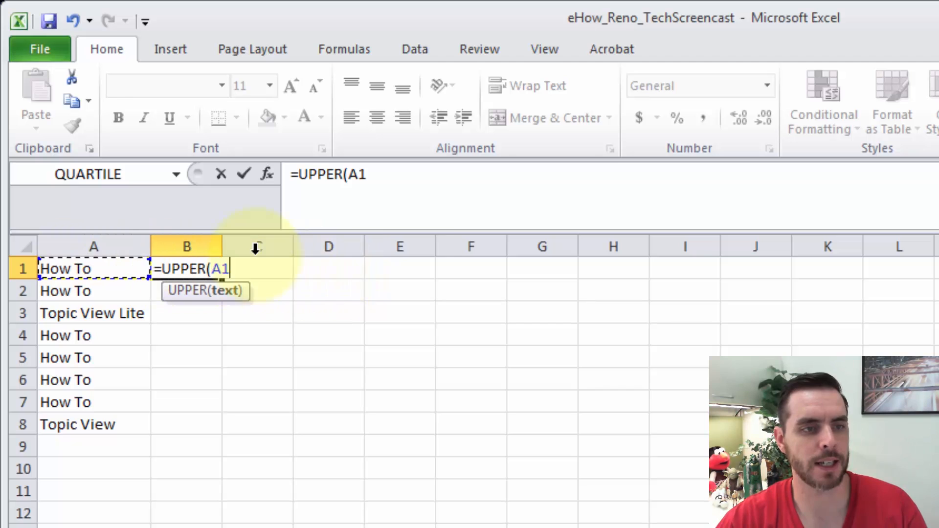
mouse_move(399, 247)
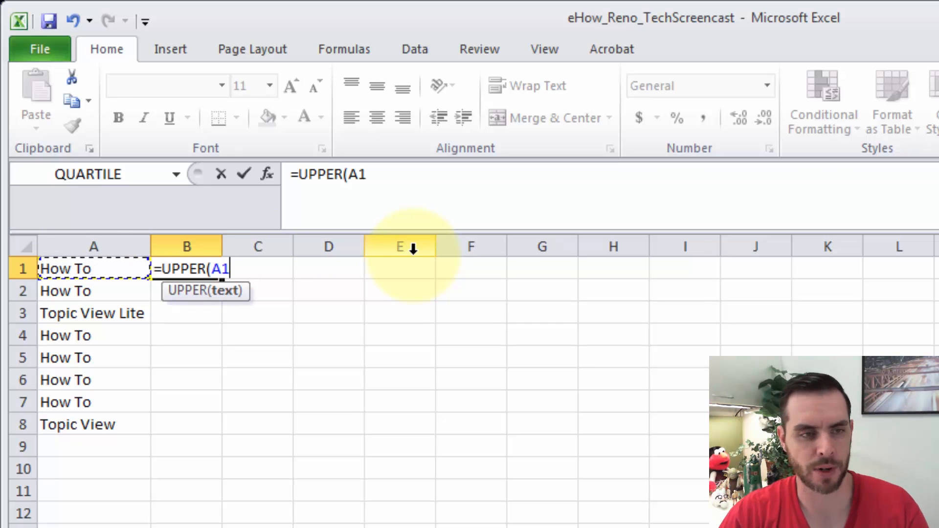
key("Return")
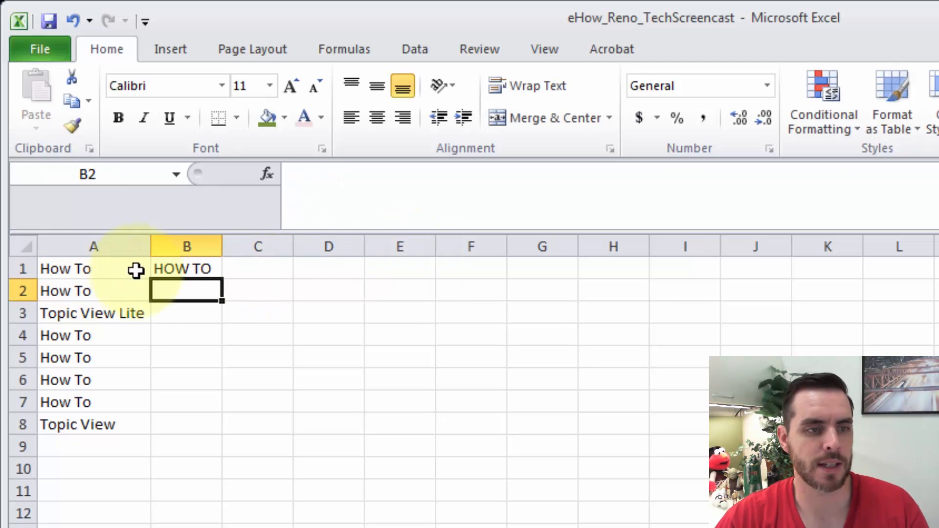
Select B1 ready to fill the UPPER formula down to B8.
left_click(186, 268)
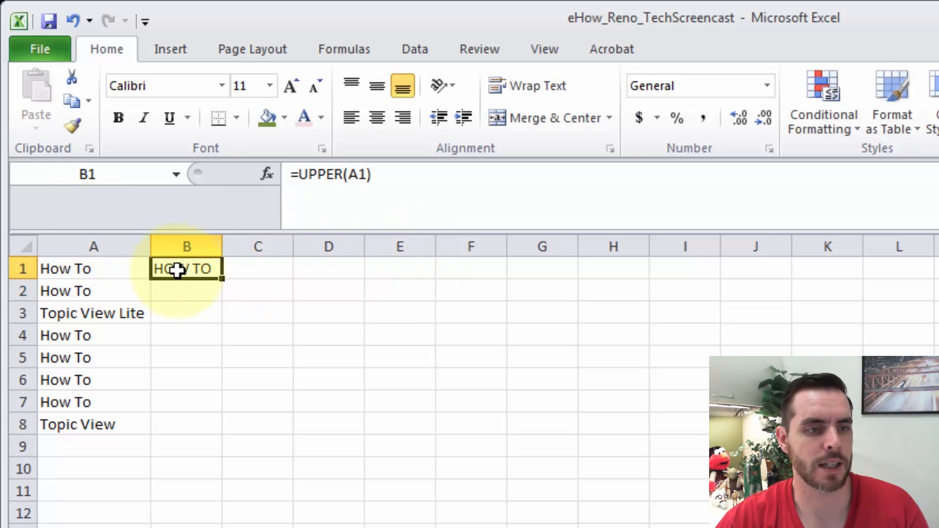
mouse_move(229, 287)
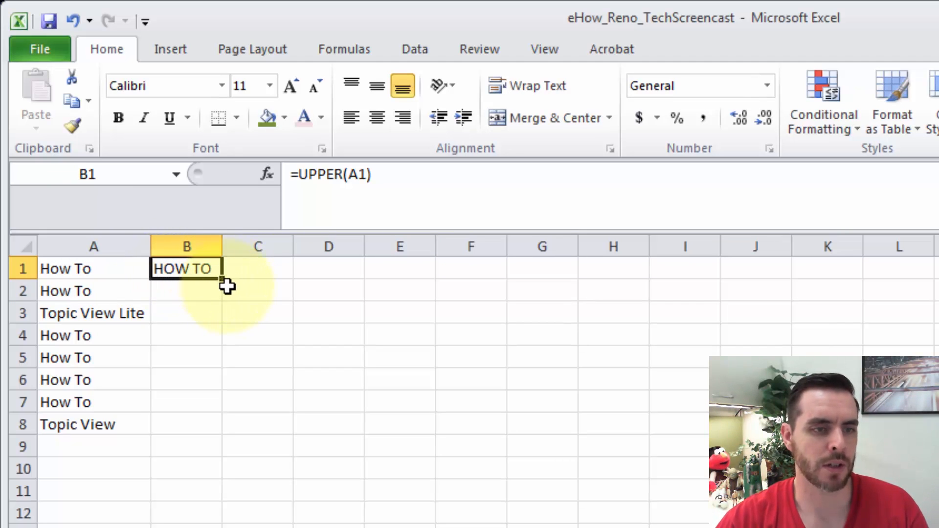
mouse_move(225, 282)
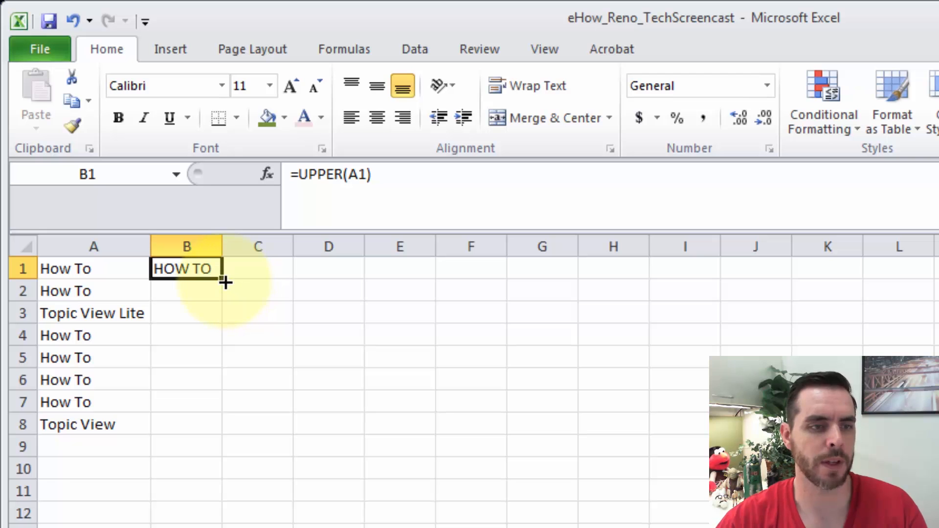
mouse_move(225, 281)
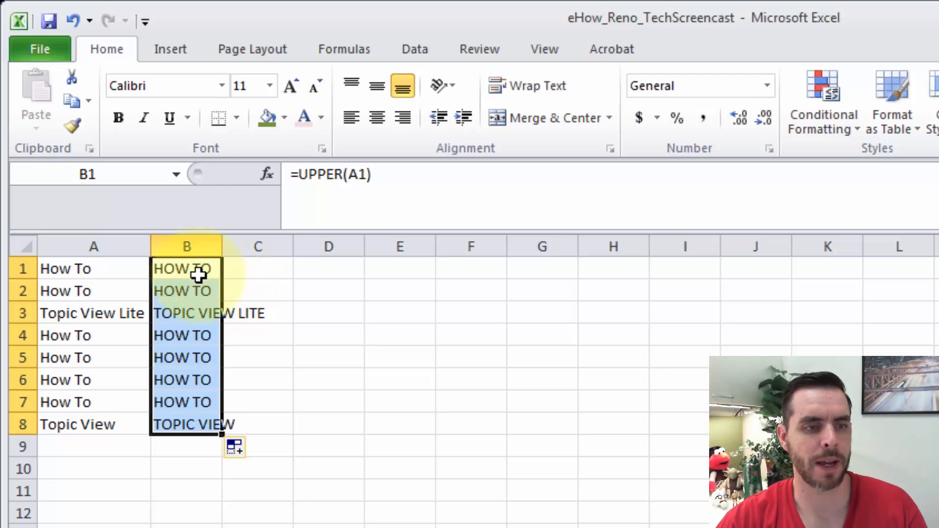
mouse_move(186, 424)
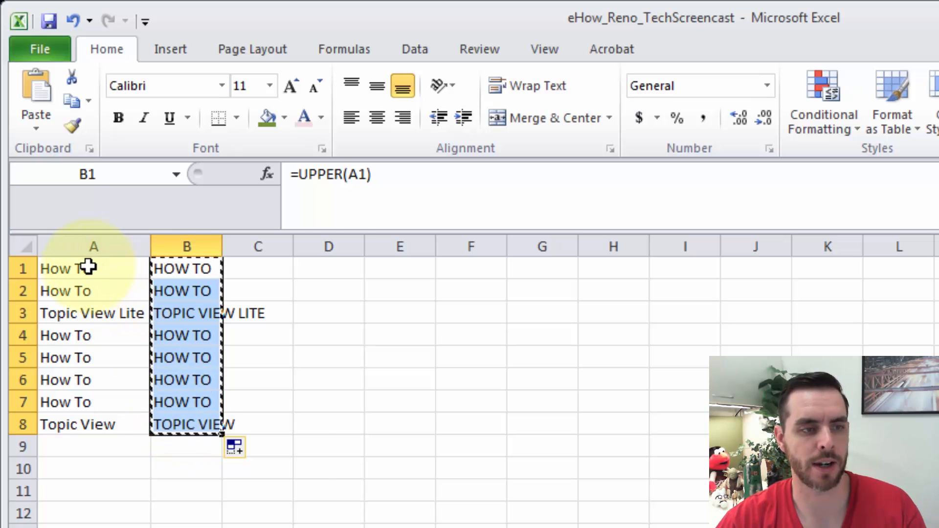
Bring up Paste Special on A1 for the copied uppercase cells.
right_click(66, 268)
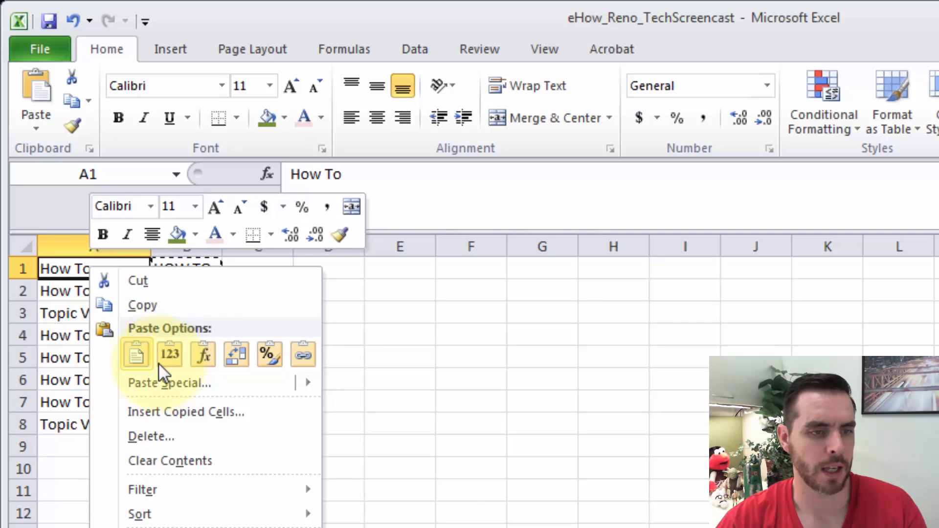
mouse_move(169, 382)
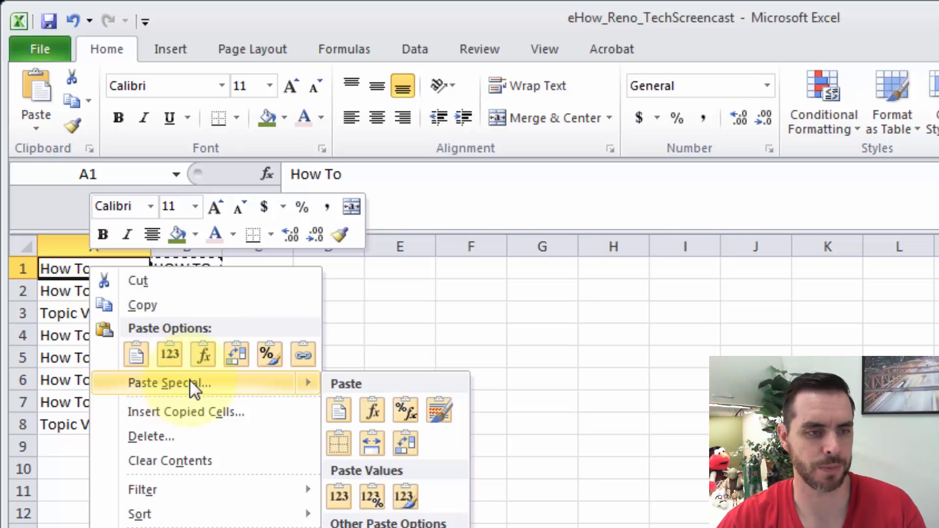
left_click(169, 383)
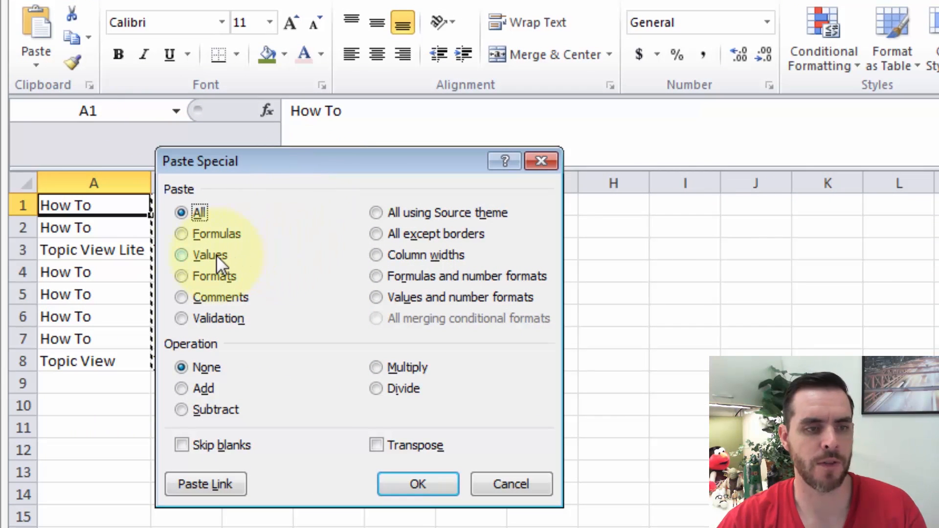
Paste the uppercase results into column A as values only.
left_click(182, 254)
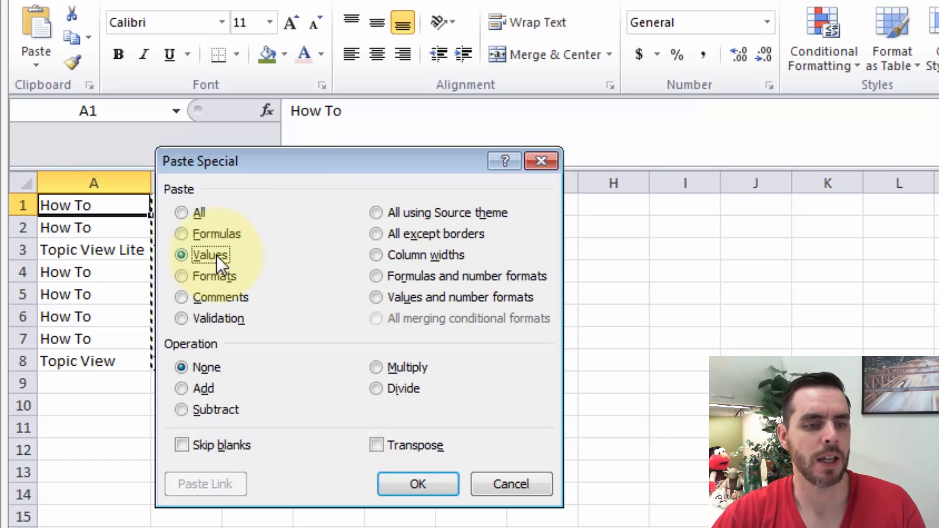
left_click(418, 484)
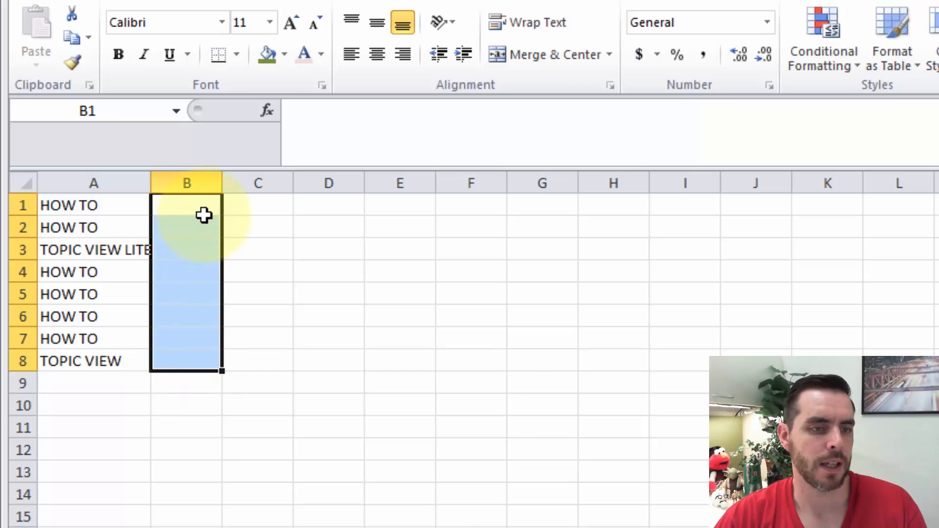
Deselect the cleared helper column B, leaving only the uppercase list in A.
left_click(186, 204)
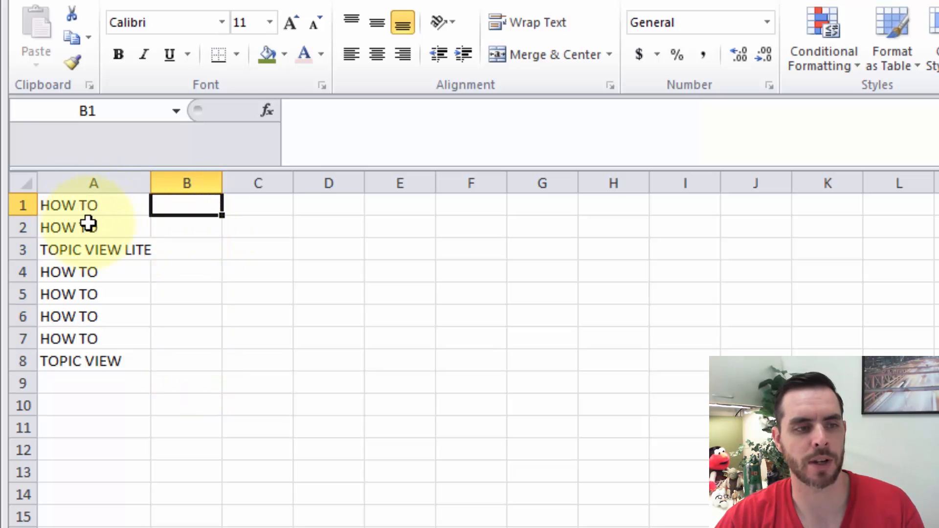